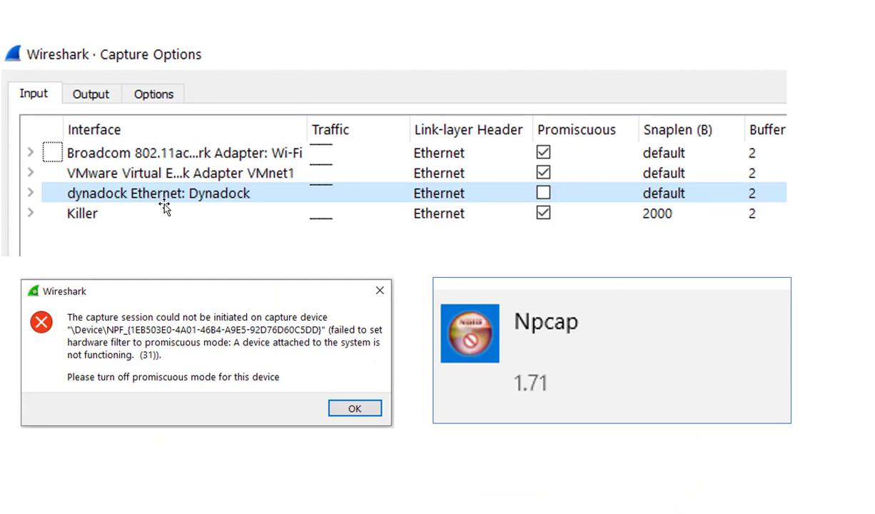
{"action": "left_click", "coordinate": [543, 192]}
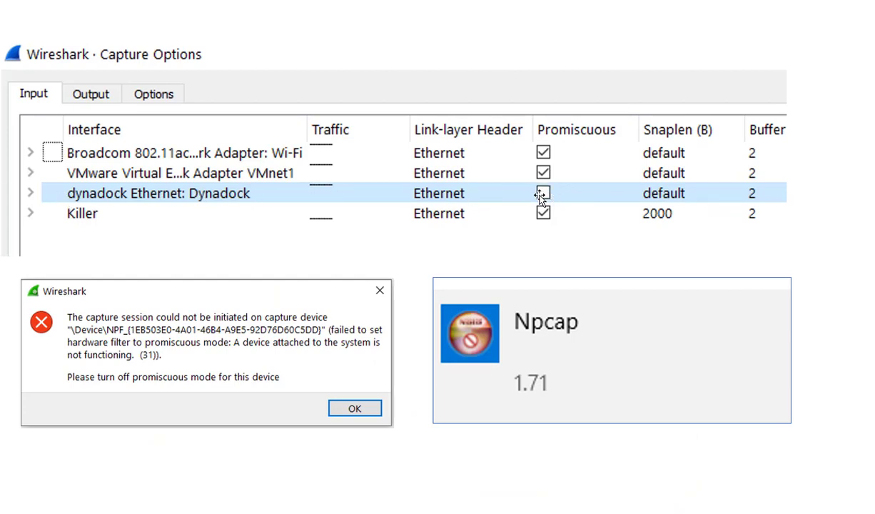
{"action": "left_click", "coordinate": [543, 192]}
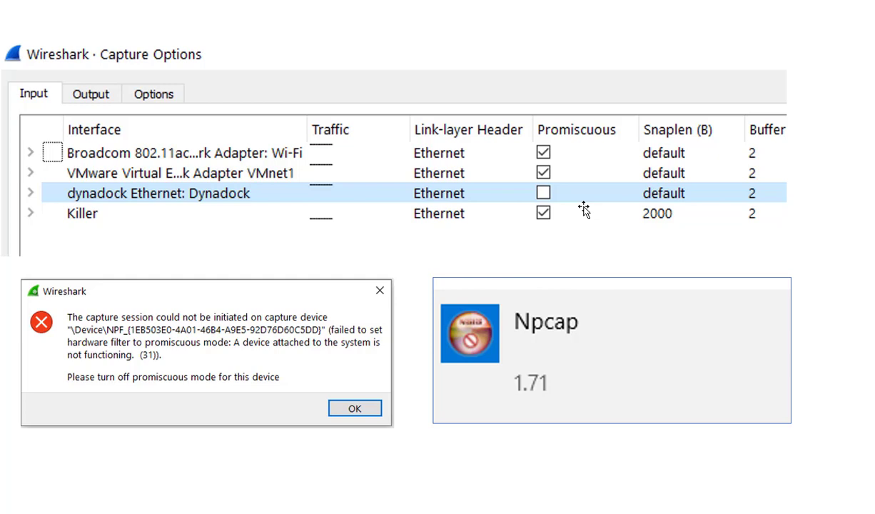
{"action": "mouse_move", "coordinate": [204, 366]}
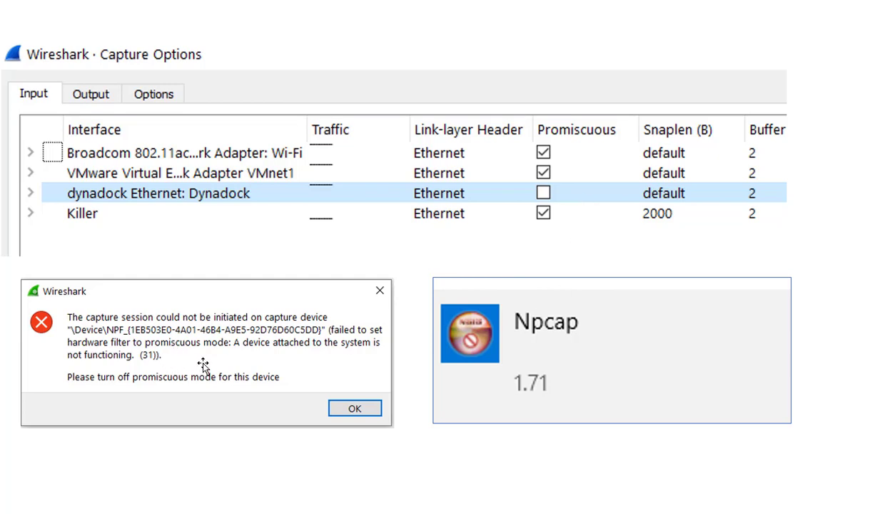
{"action": "mouse_move", "coordinate": [382, 302]}
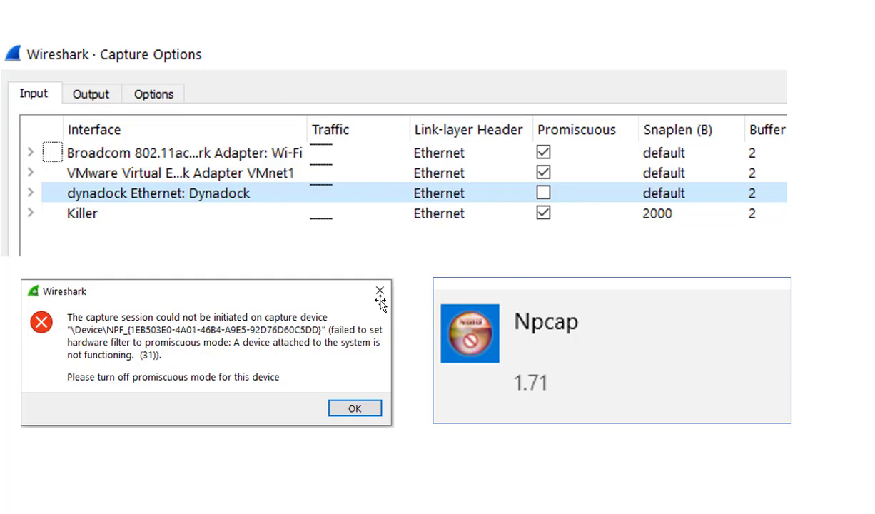
{"action": "mouse_move", "coordinate": [308, 372]}
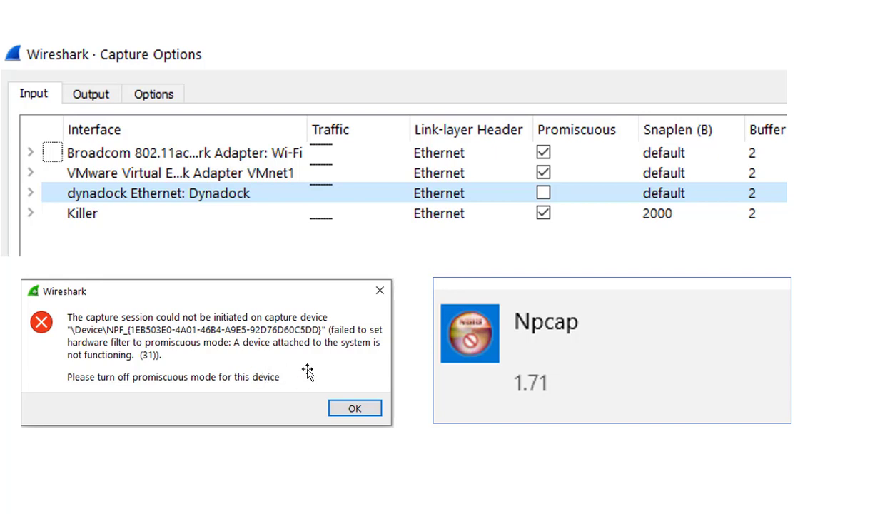
{"action": "mouse_move", "coordinate": [574, 196]}
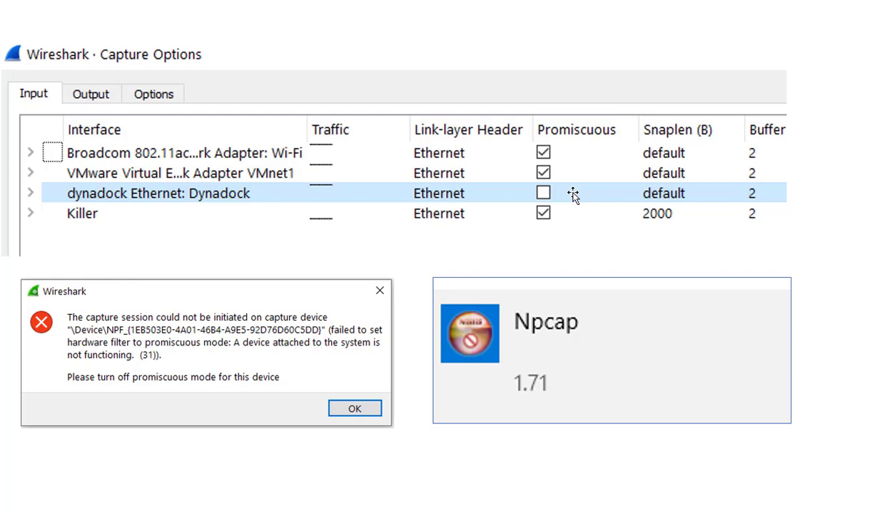
{"action": "mouse_move", "coordinate": [466, 360]}
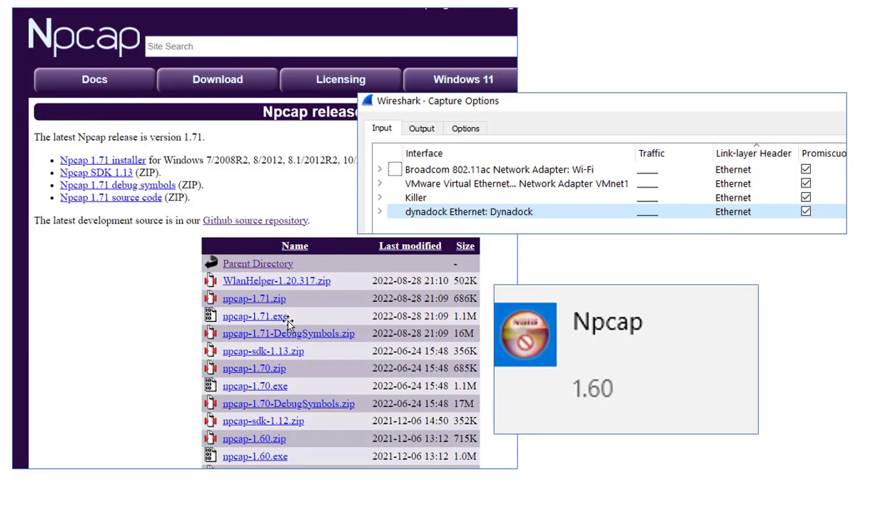
{"action": "mouse_move", "coordinate": [257, 315]}
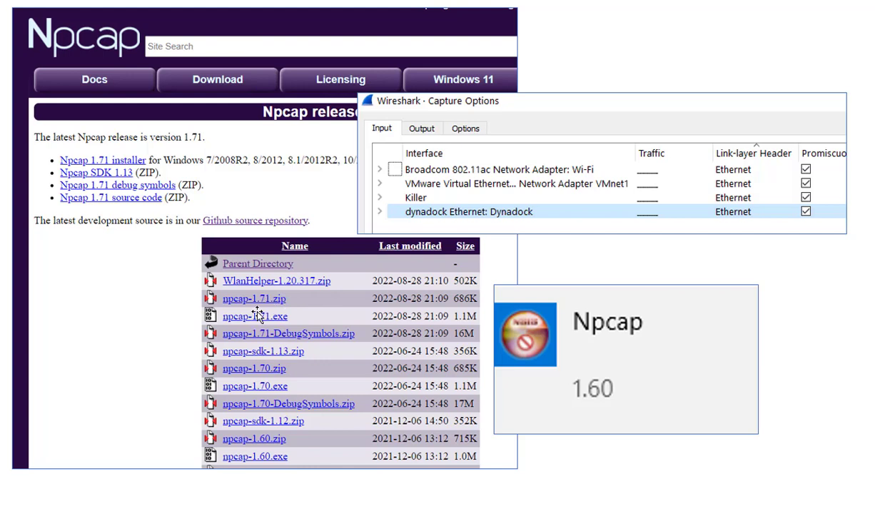
{"action": "mouse_move", "coordinate": [284, 308]}
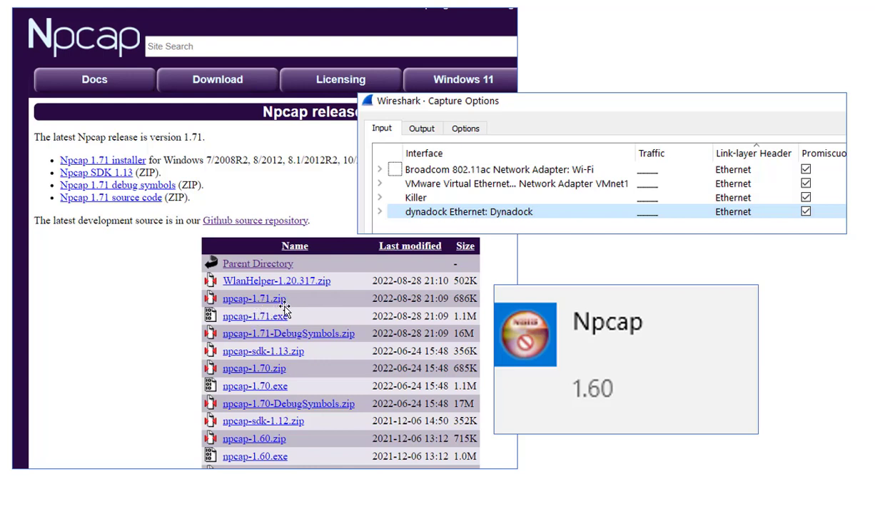
{"action": "mouse_move", "coordinate": [431, 308]}
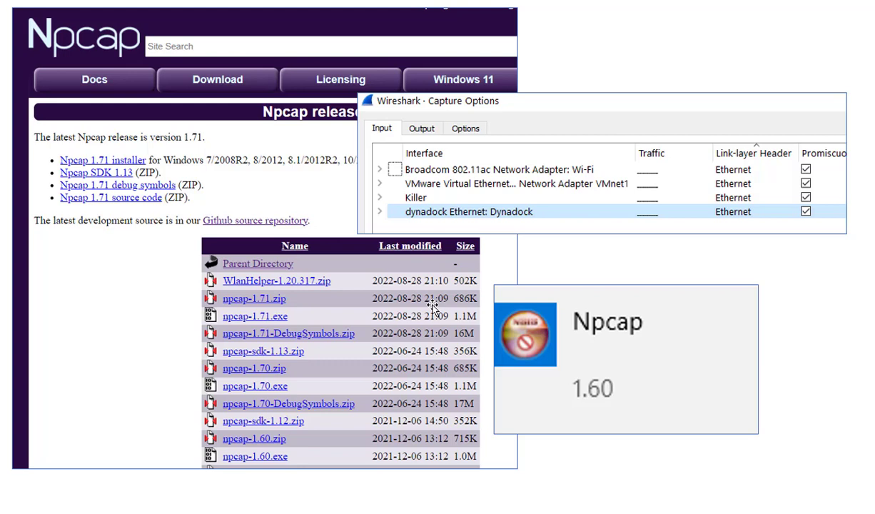
{"action": "mouse_move", "coordinate": [443, 392]}
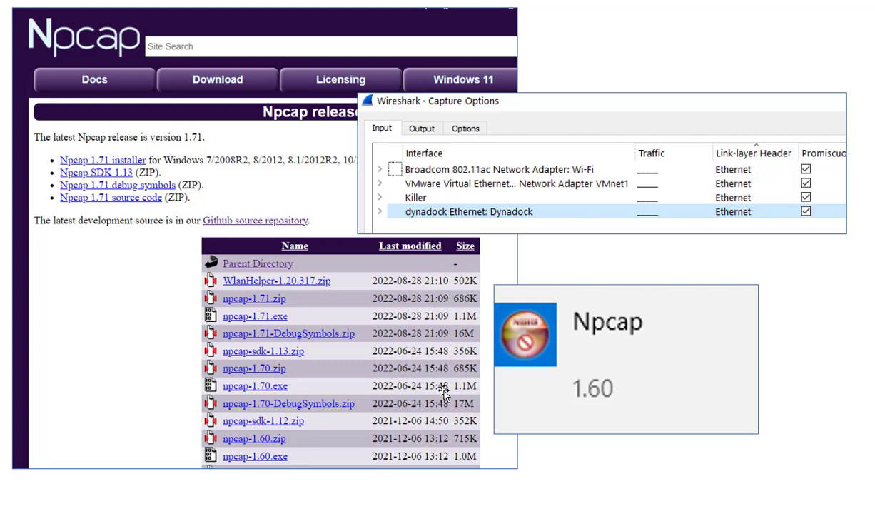
{"action": "mouse_move", "coordinate": [399, 397]}
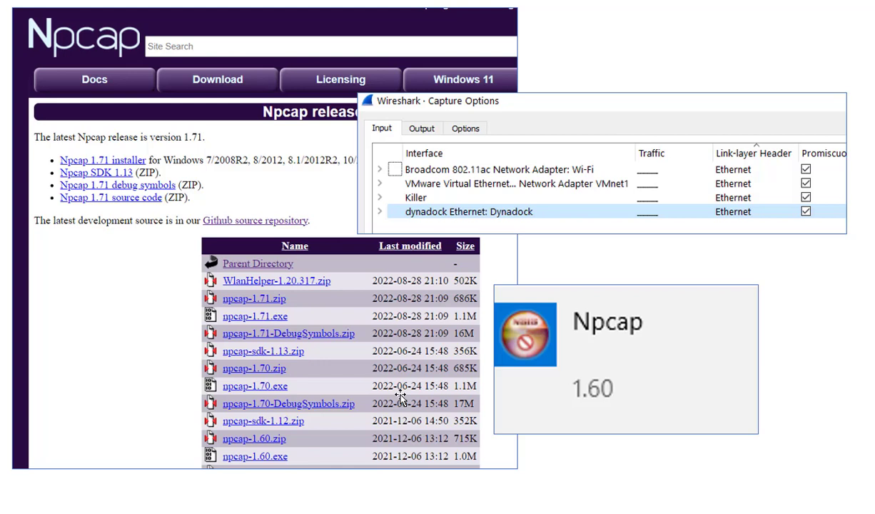
{"action": "mouse_move", "coordinate": [303, 467]}
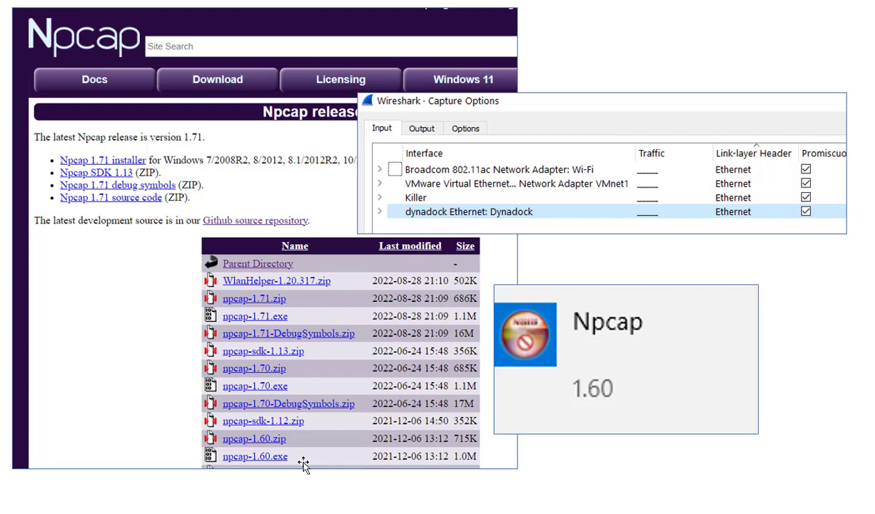
{"action": "mouse_move", "coordinate": [357, 462]}
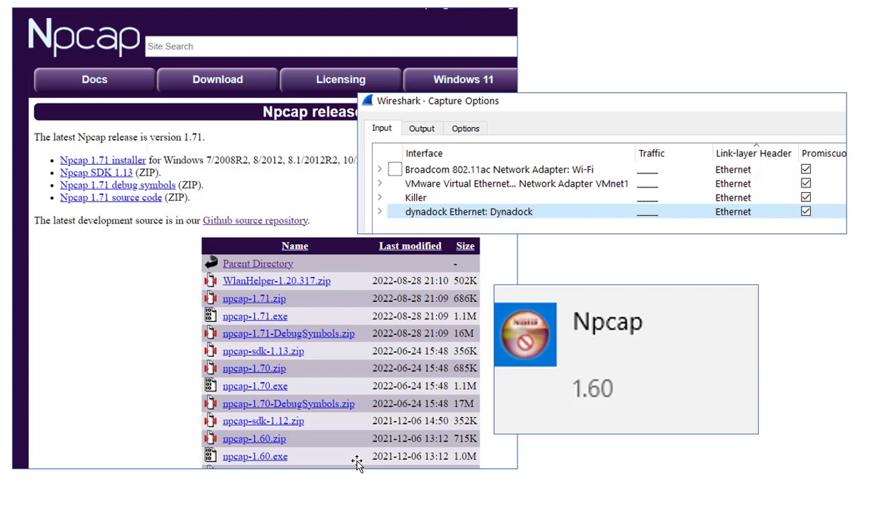
{"action": "mouse_move", "coordinate": [360, 458]}
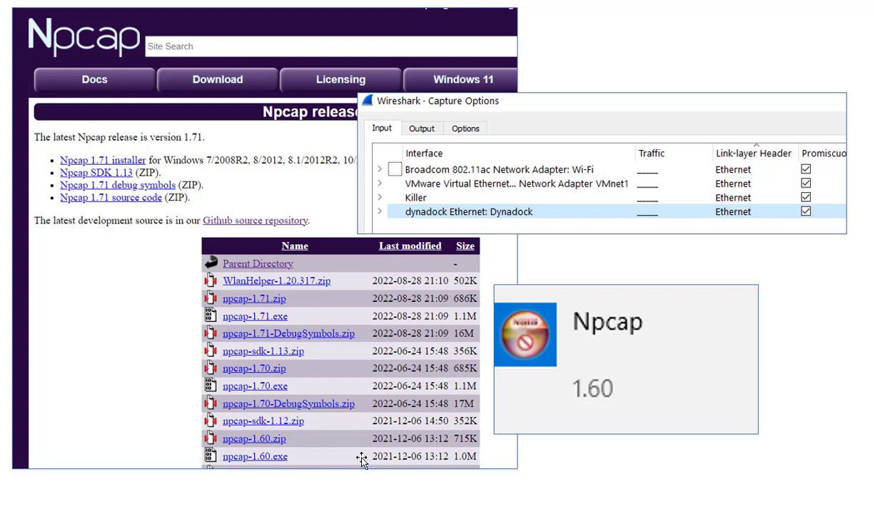
{"action": "mouse_move", "coordinate": [321, 300]}
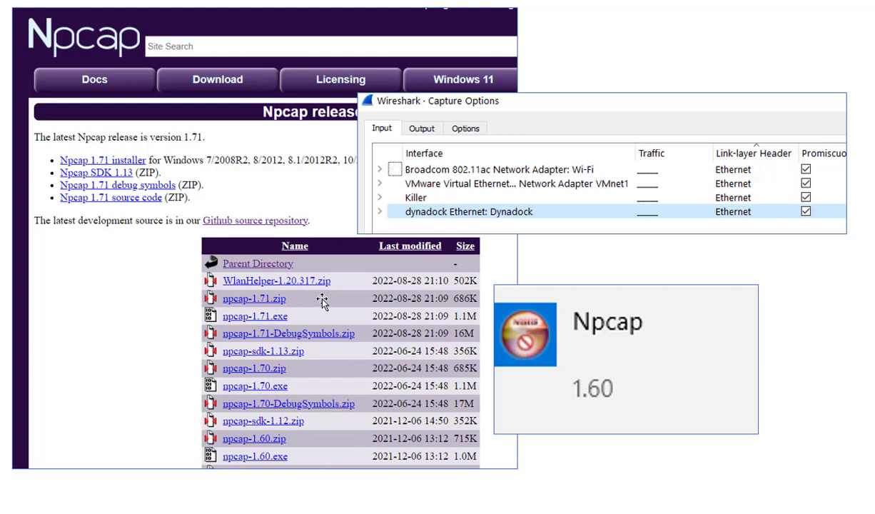
{"action": "mouse_move", "coordinate": [498, 154]}
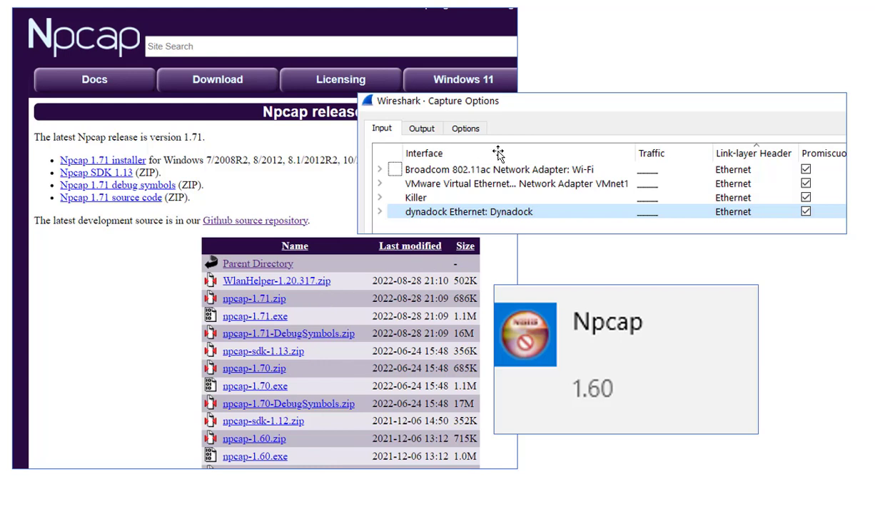
{"action": "mouse_move", "coordinate": [649, 218]}
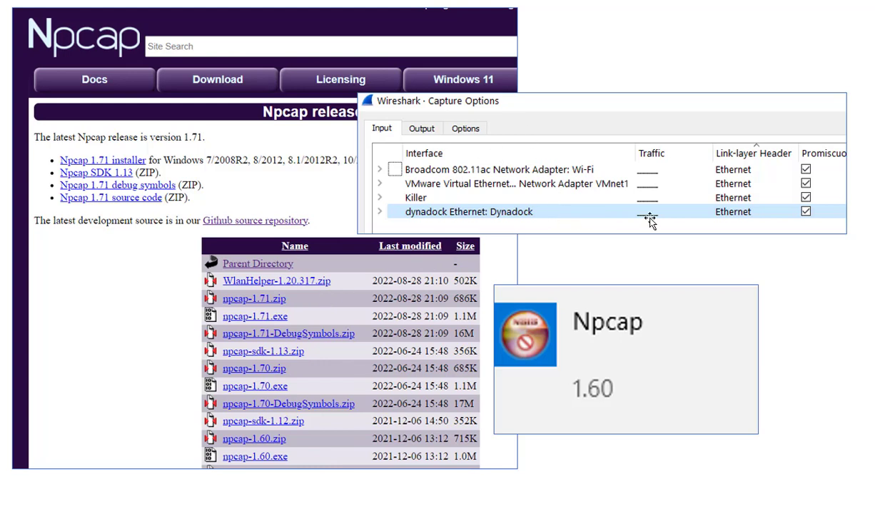
{"action": "mouse_move", "coordinate": [817, 207]}
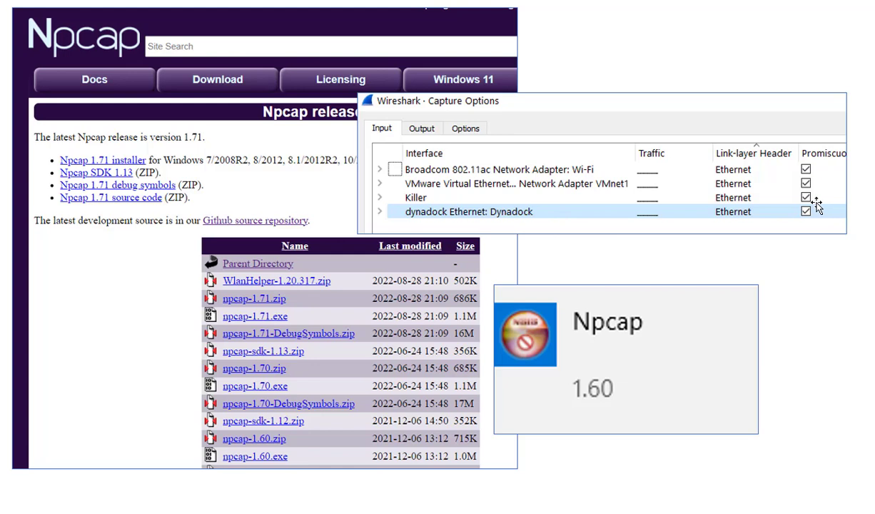
{"action": "mouse_move", "coordinate": [801, 294]}
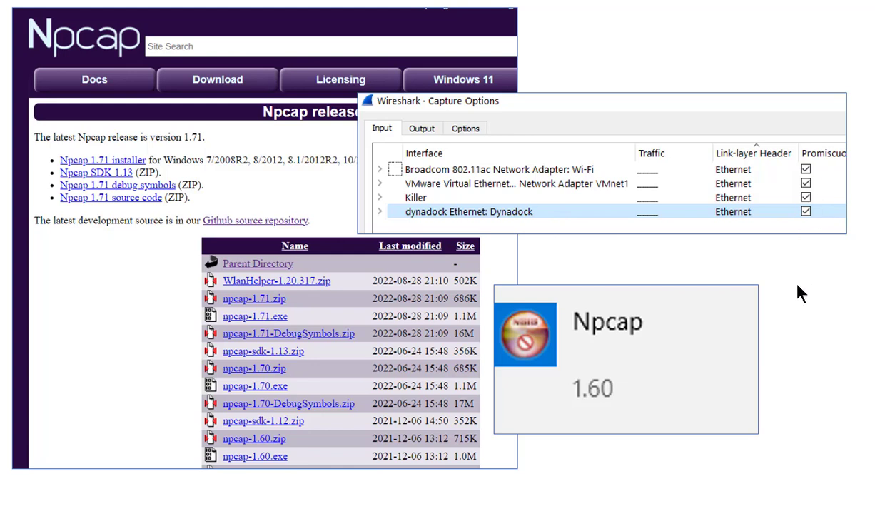
{"action": "mouse_move", "coordinate": [794, 292]}
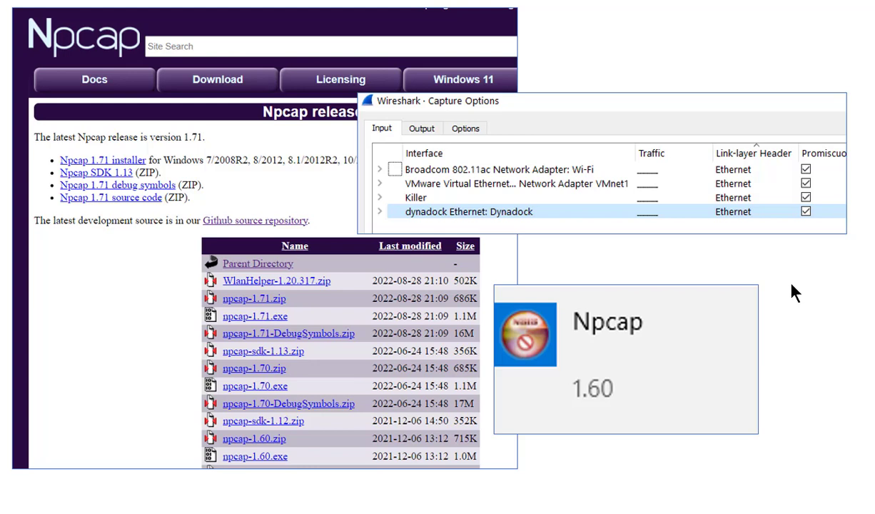